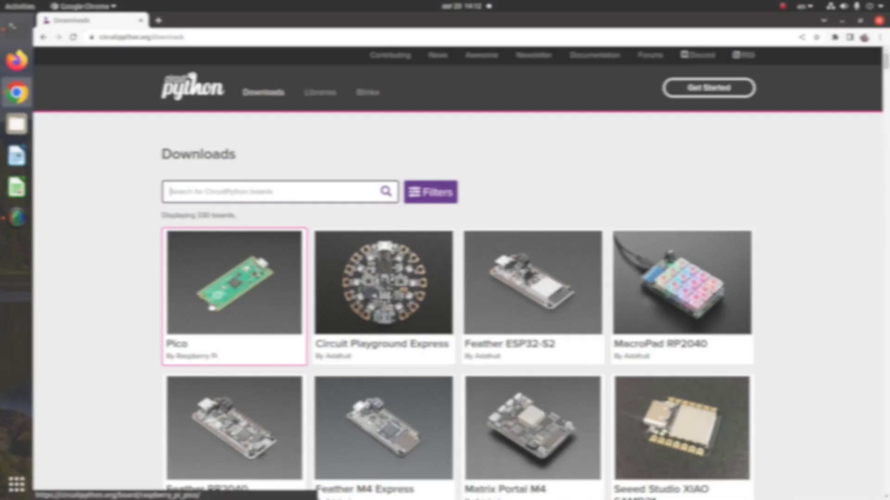
- Open the Raspberry Pi Pico board page listing CircuitPython 7.3.2 and 8.0.0-beta.0 downloads
left_click(232, 281)
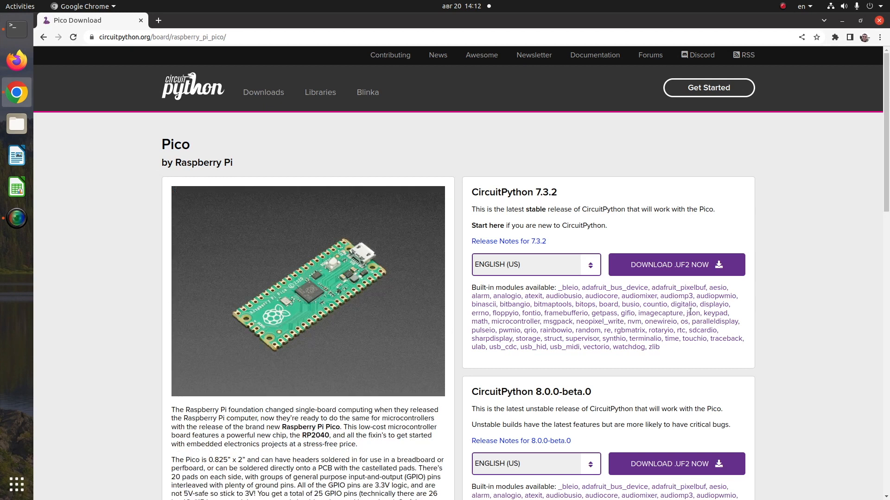
mouse_move(677, 265)
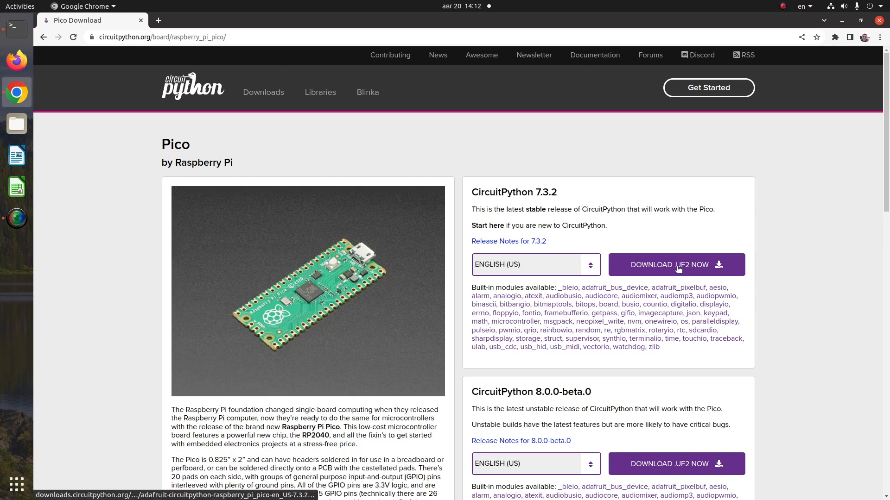